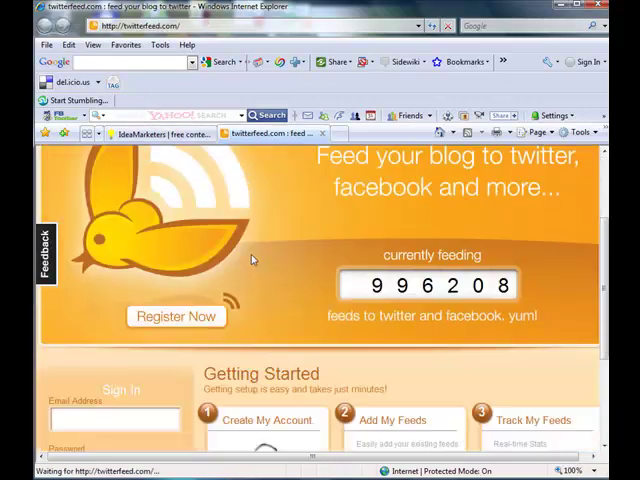
- From the Feed Dashboard listing two feeds, start creating a new feed
scroll(down, 3)
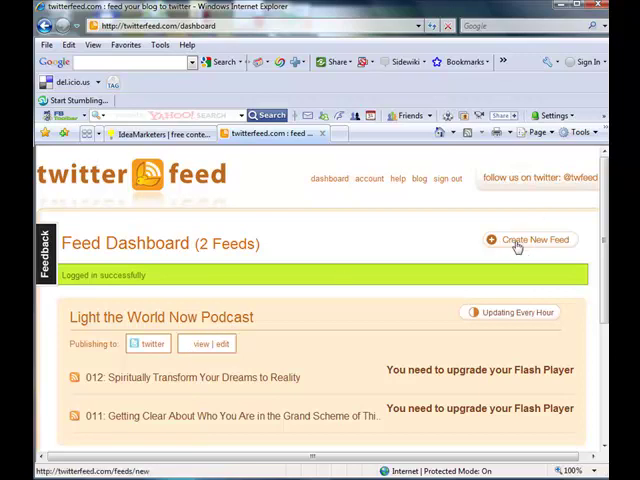
click(532, 240)
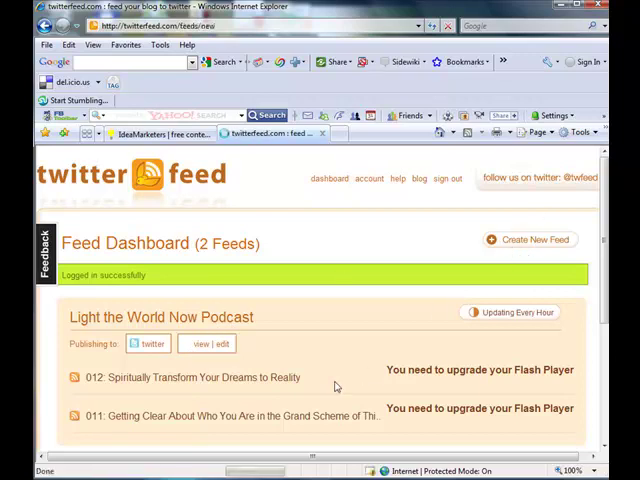
click(534, 240)
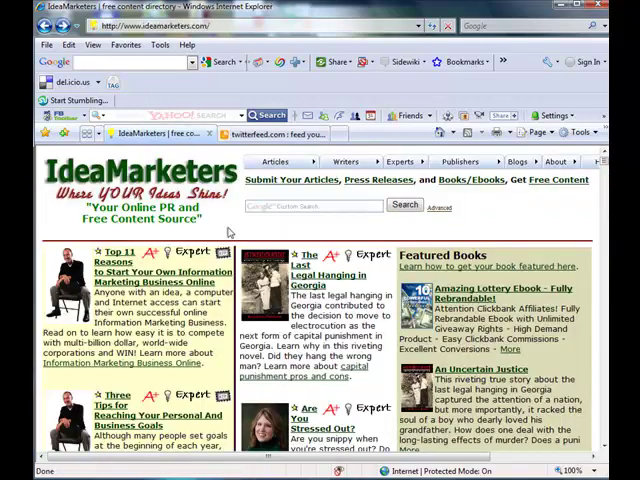
mouse_move(262, 276)
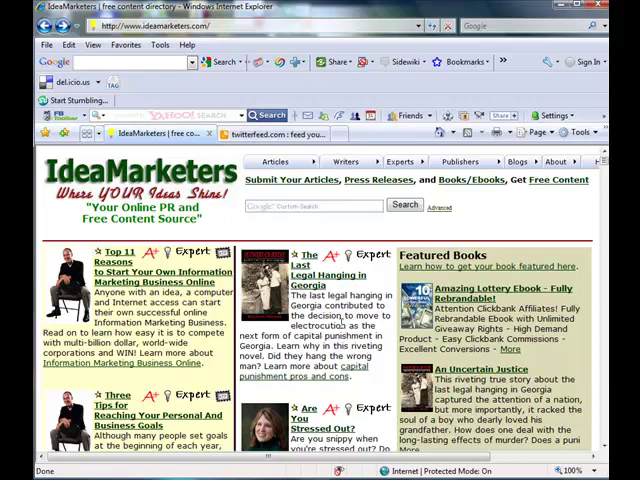
- On the article 'Are You Stressed Out?', bring up copy options for the author's RSS feed link
scroll(down, 3)
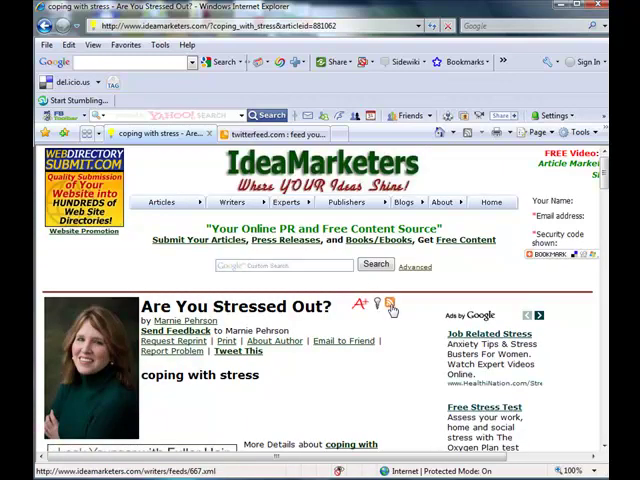
right_click(390, 308)
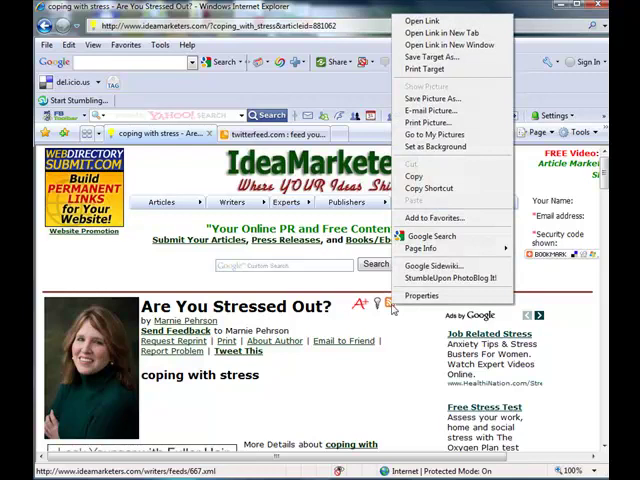
mouse_move(434, 264)
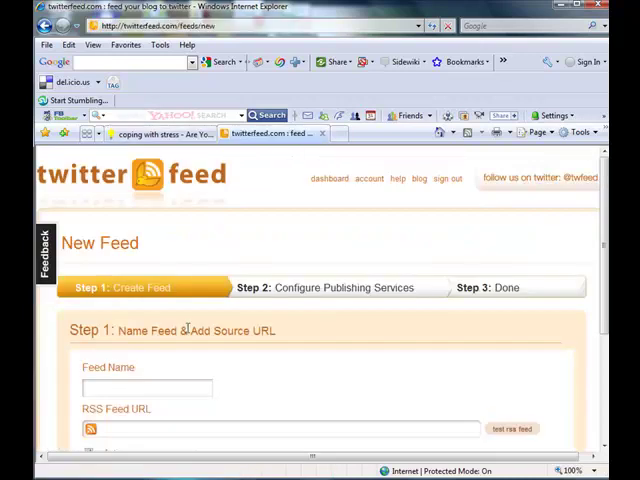
scroll(down, 3)
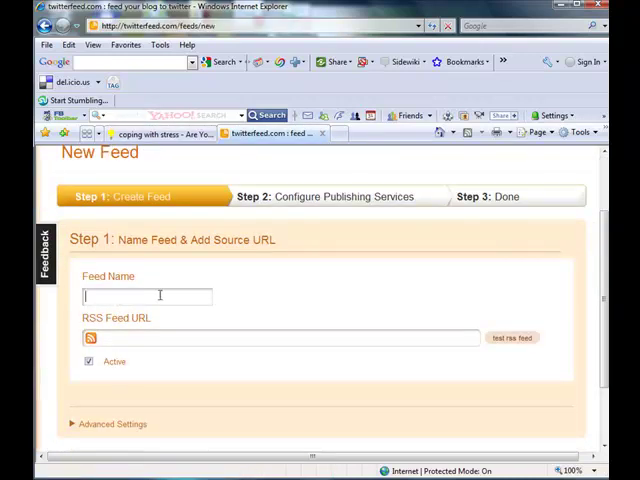
text(Marnie's A)
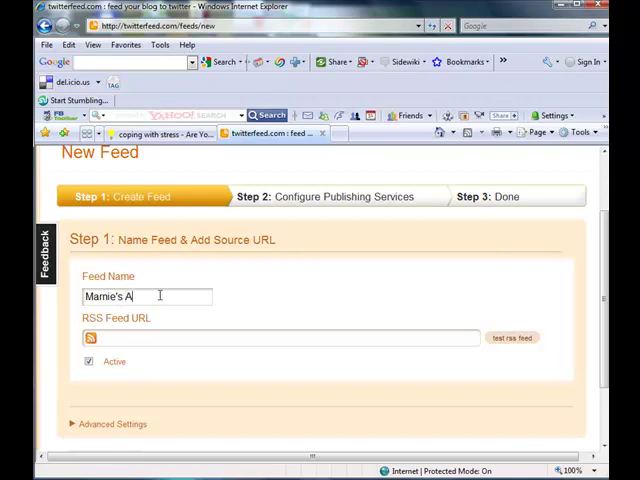
text(rticles)
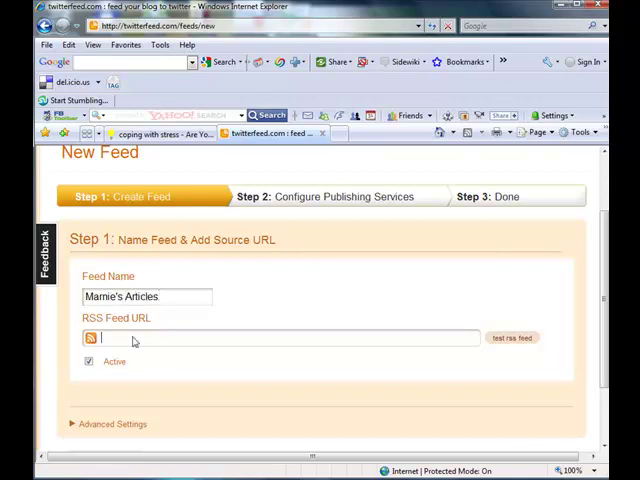
text(http://www.ideamarketers.com/writers/feeds/667.xml)
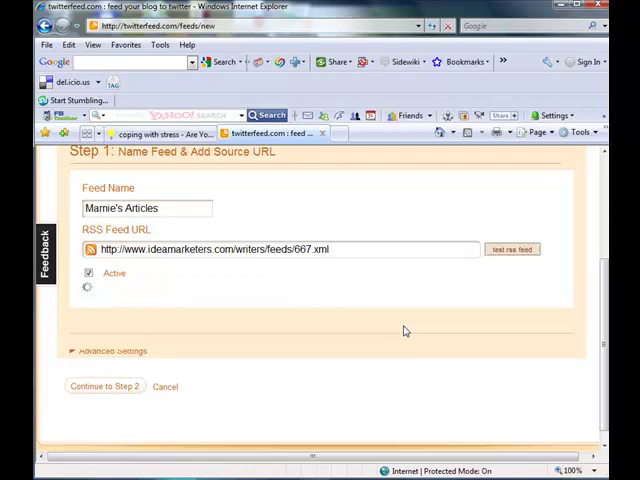
click(512, 250)
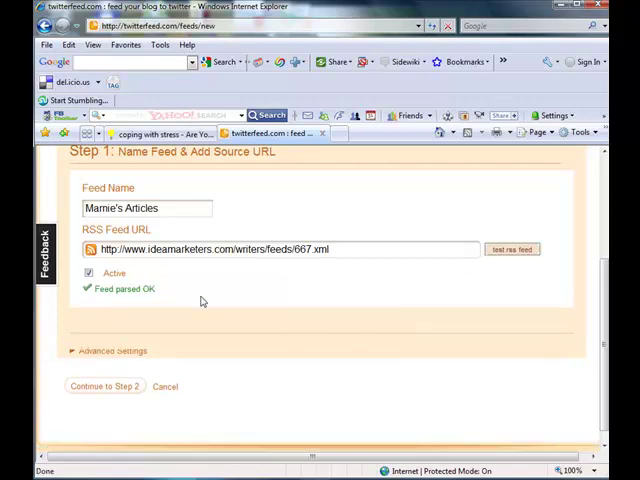
mouse_move(142, 364)
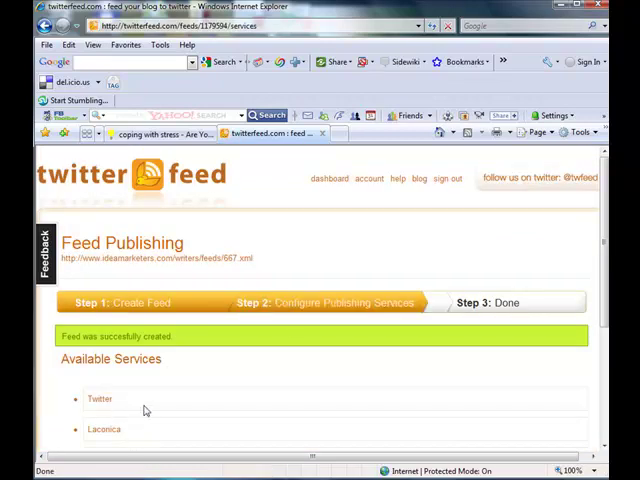
- Choose Twitter as the publishing service and select the existing authenticated Twitter account
scroll(down, 3)
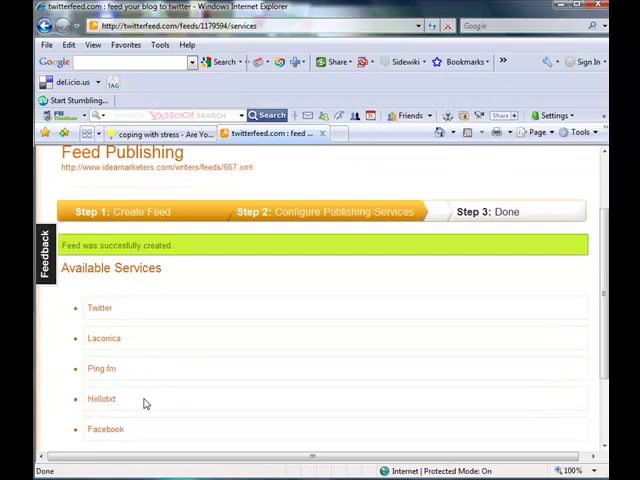
scroll(down, 3)
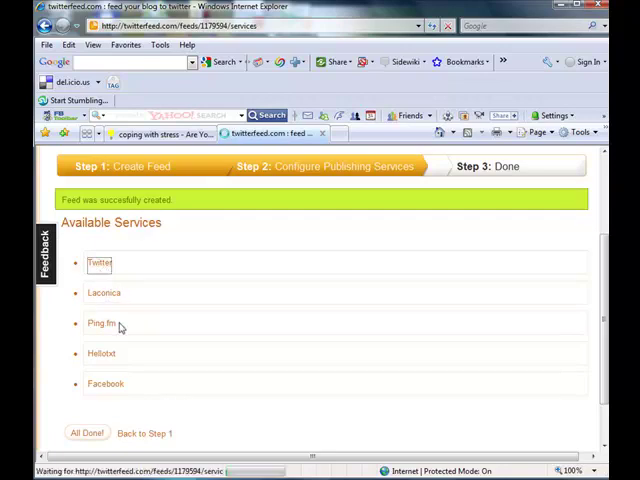
click(98, 264)
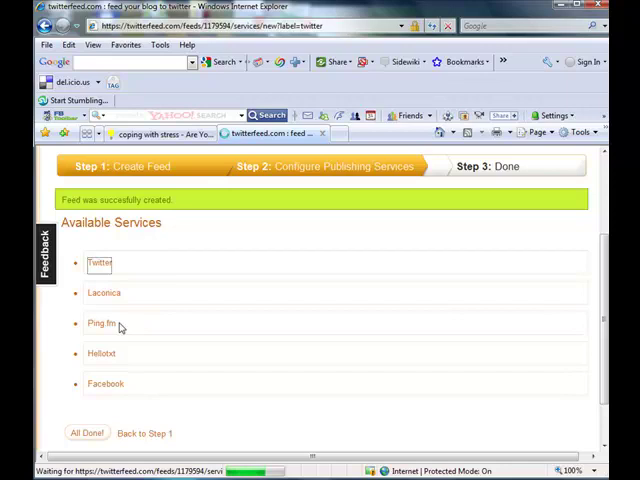
click(100, 264)
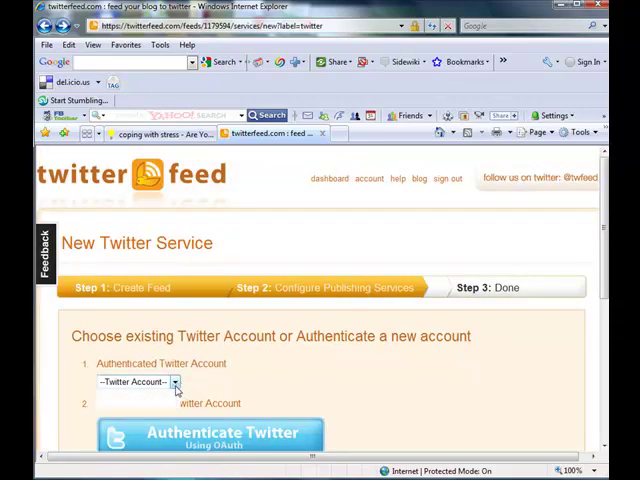
click(172, 382)
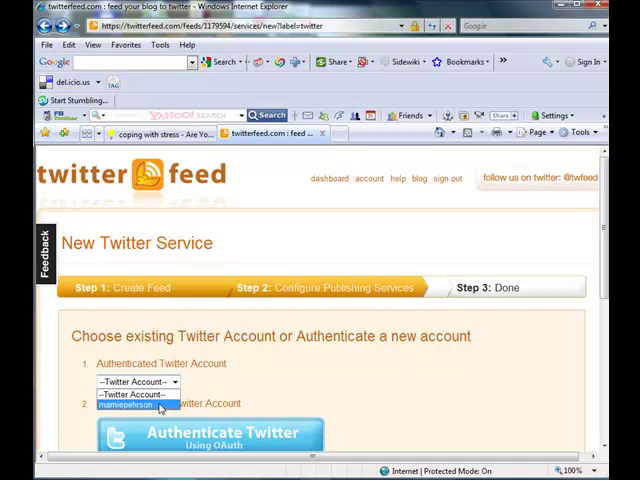
click(138, 404)
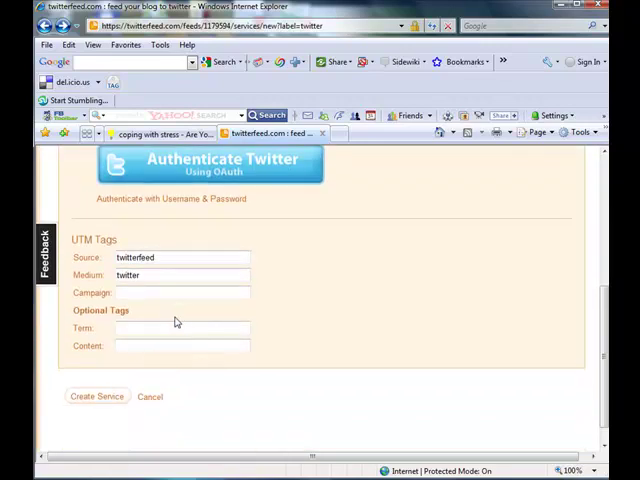
- Create the Twitter publishing service so it is listed as active for the feed
click(96, 396)
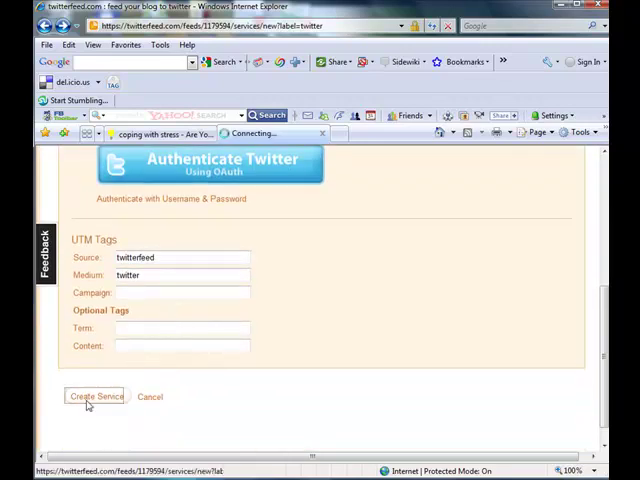
click(96, 396)
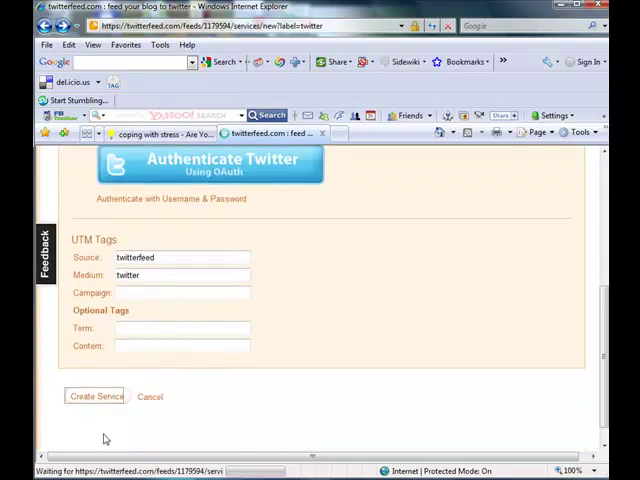
click(96, 396)
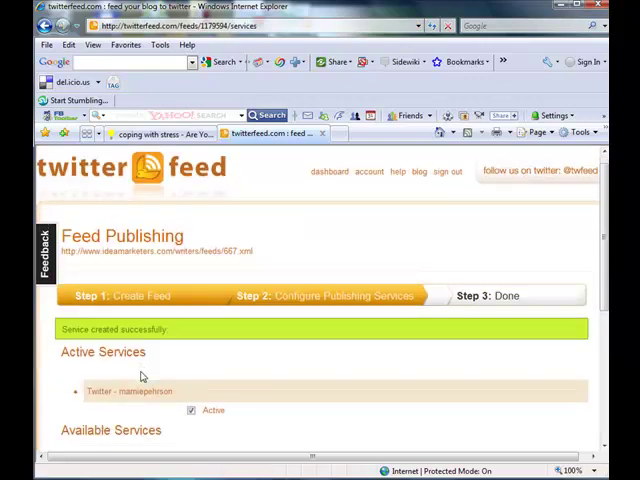
scroll(down, 3)
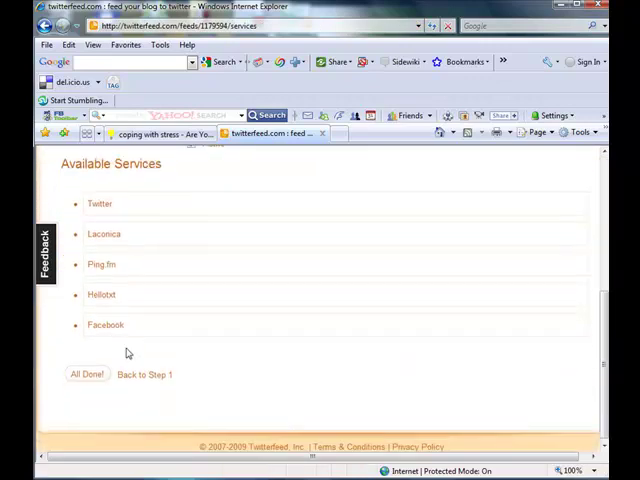
mouse_move(112, 316)
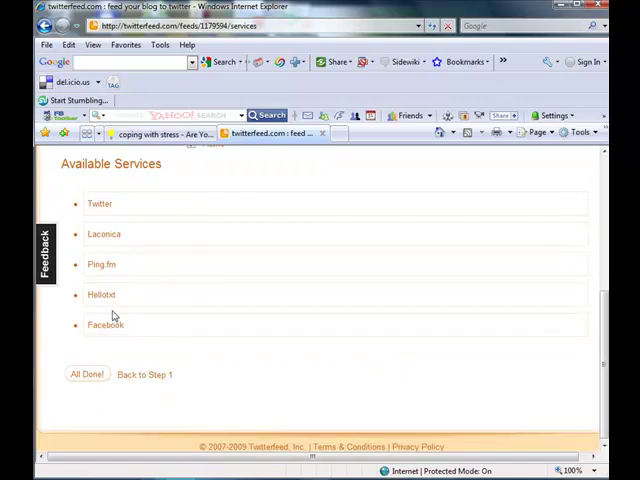
mouse_move(84, 374)
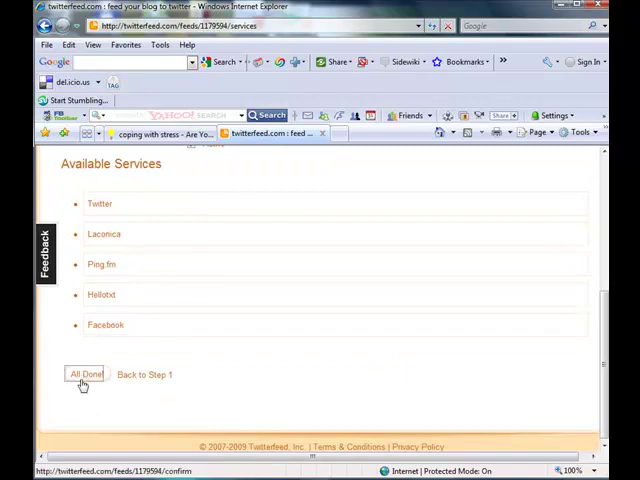
- Finish configuring the feed and return to the dashboard, now listing three feeds
click(84, 374)
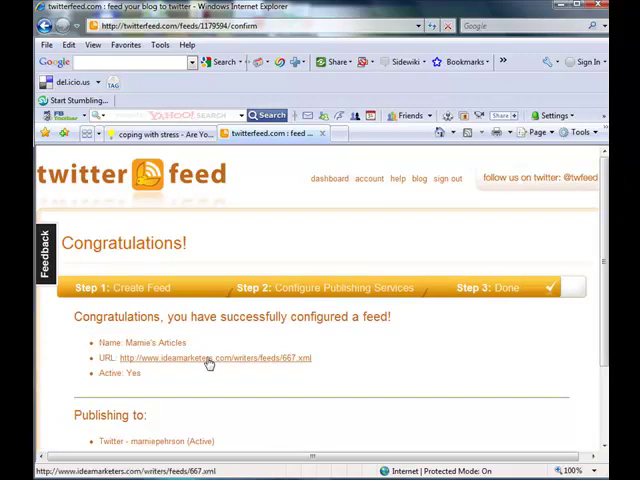
mouse_move(216, 368)
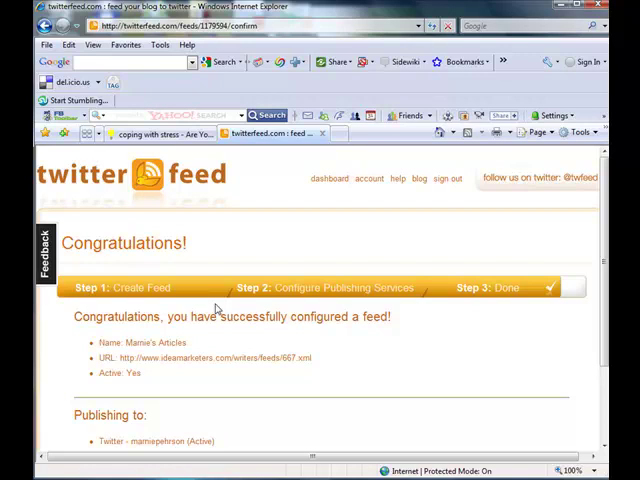
scroll(down, 3)
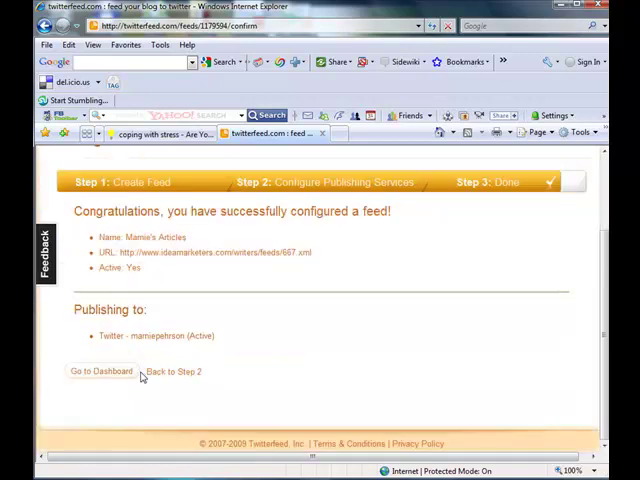
mouse_move(100, 372)
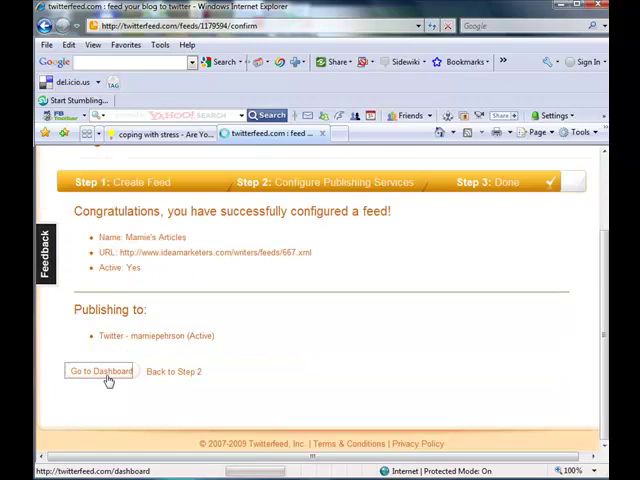
click(98, 372)
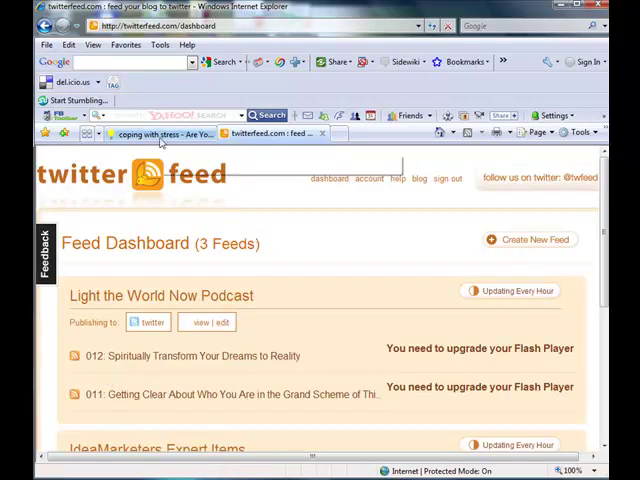
- Go to IdeaMarketers' Articles > Search page for writers
click(160, 134)
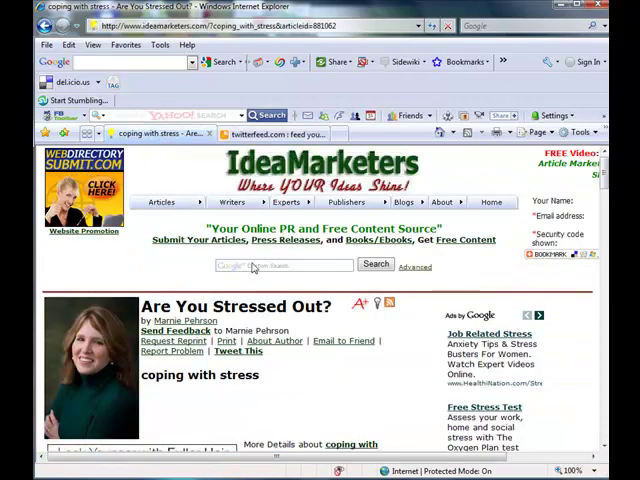
click(164, 202)
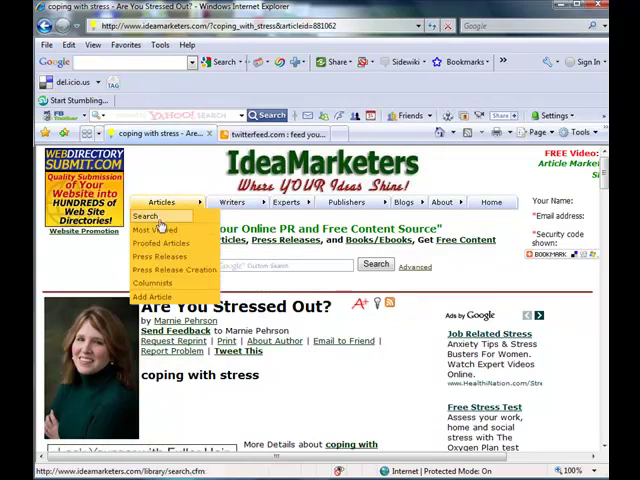
click(144, 216)
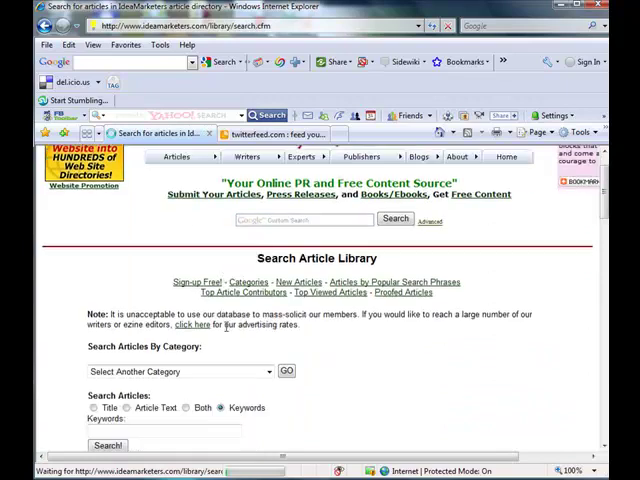
scroll(down, 3)
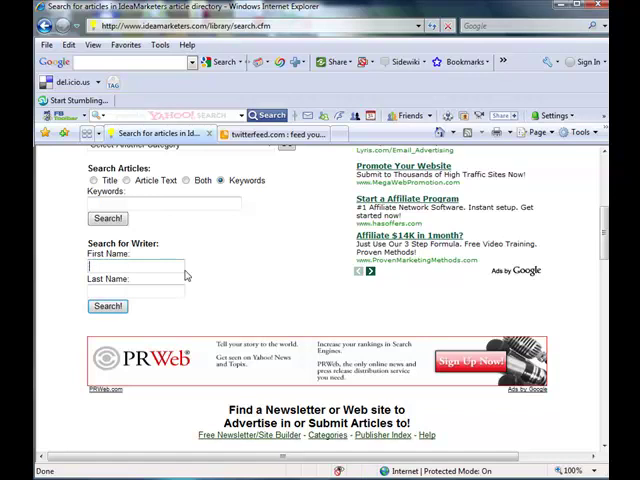
text(terri)
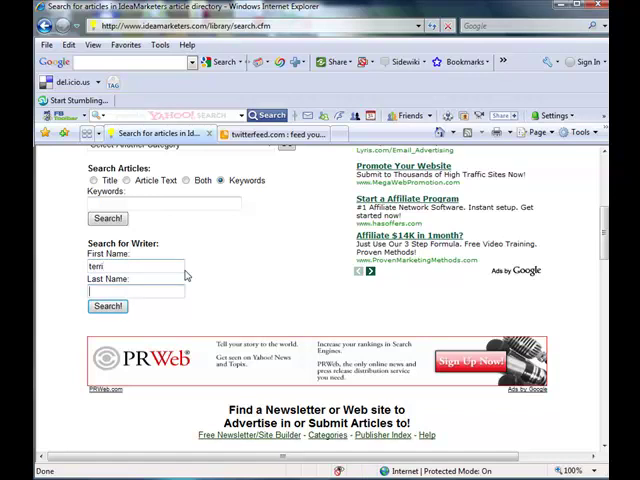
text(z)
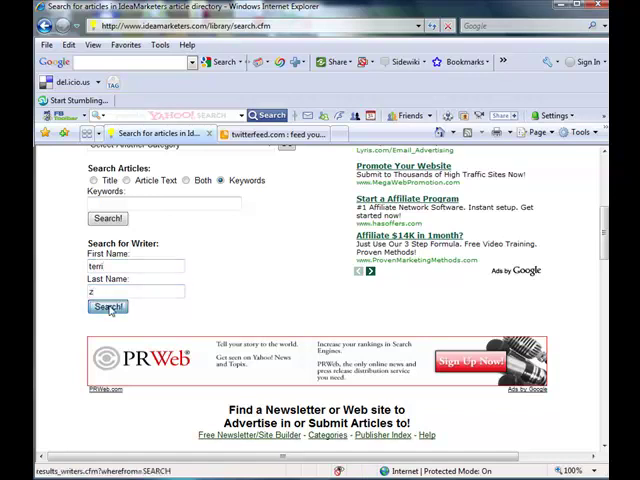
click(108, 308)
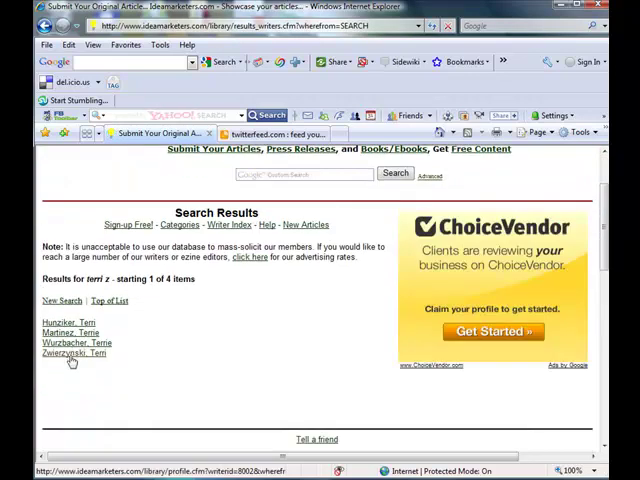
click(72, 352)
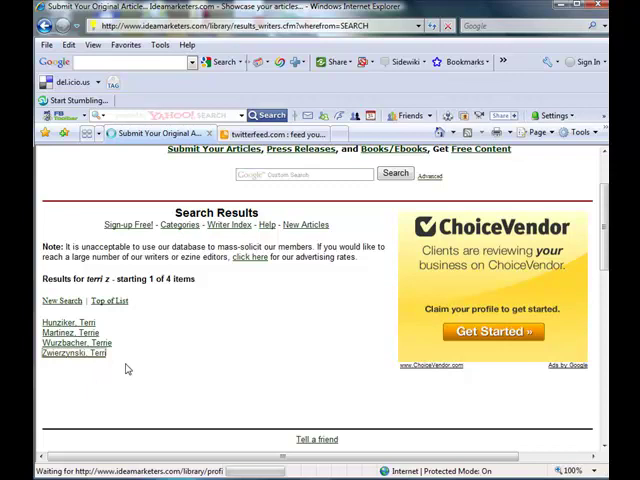
- Open Terri Zwierzynski's expert page and scroll to her Video/Audio RSS feed address
click(72, 352)
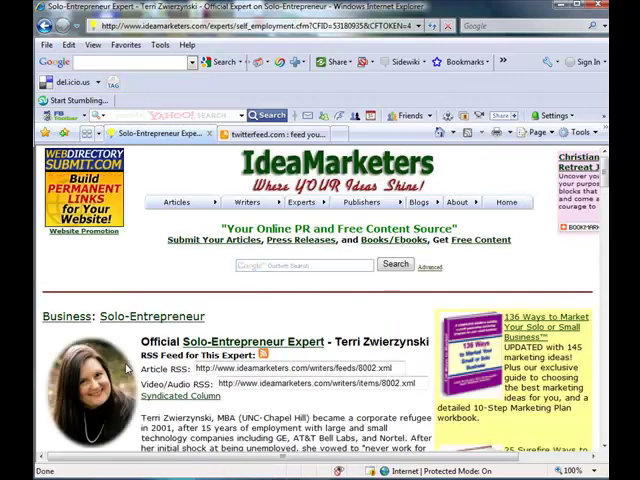
scroll(down, 3)
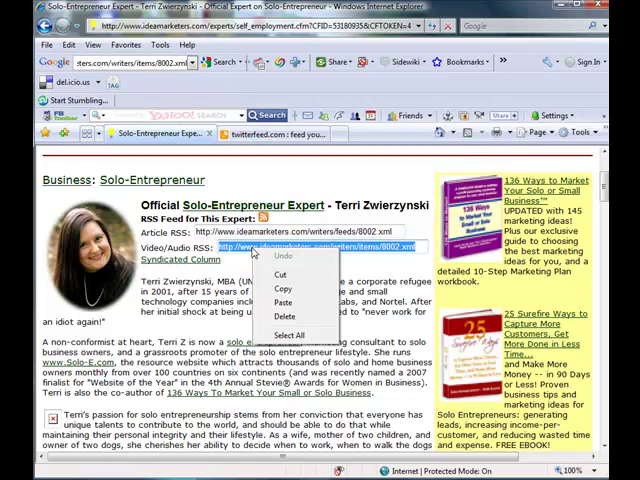
mouse_move(284, 288)
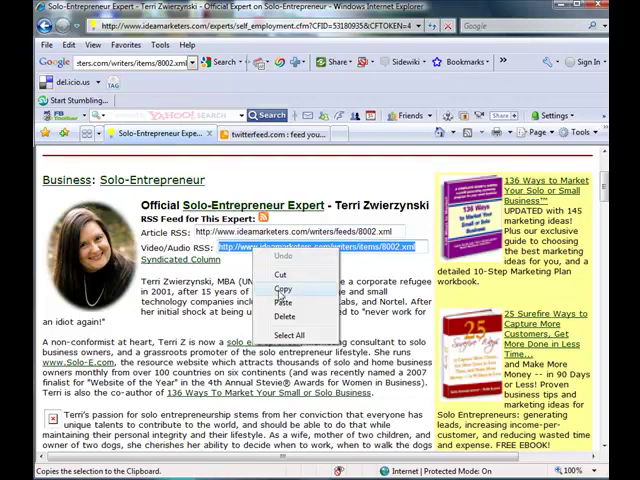
- Copy the video/audio feed address and start a new feed on the Twitterfeed dashboard
click(284, 288)
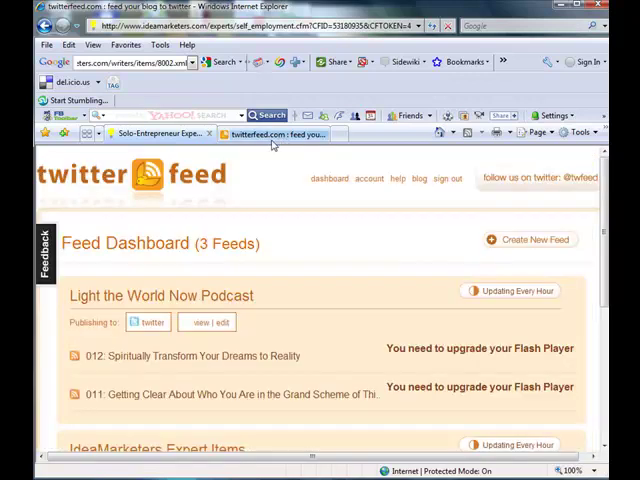
click(276, 134)
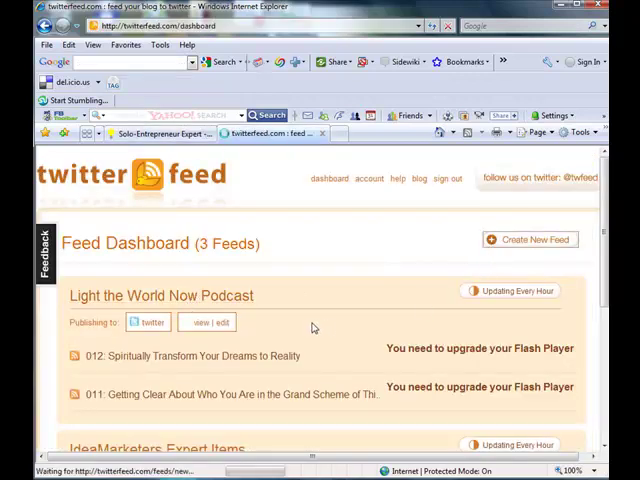
click(532, 240)
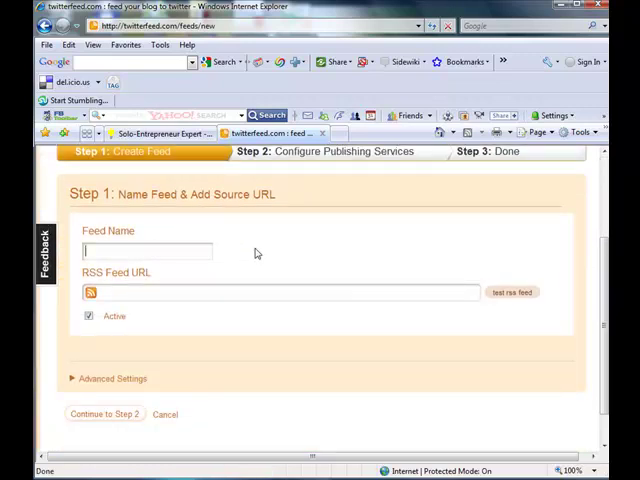
- Name the feed 'Terri Z's Videos/Audios', paste her RSS URL, test it parses OK and continue to Step 2
text(Terri Z)
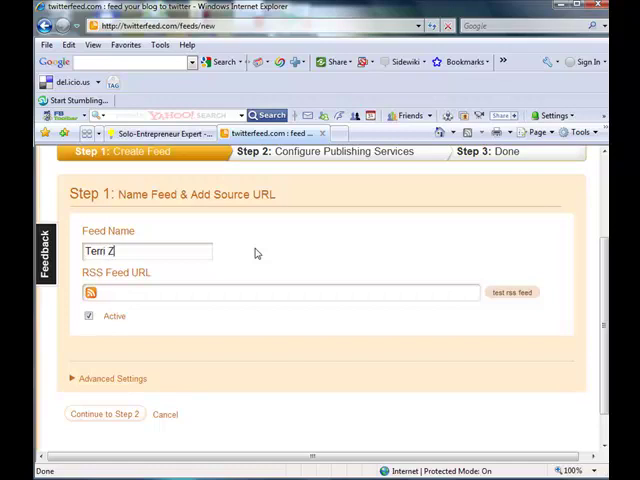
text('s Videos/Audios)
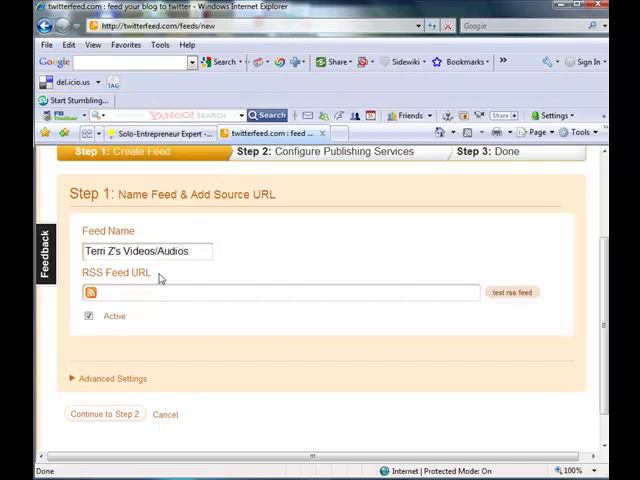
right_click(160, 292)
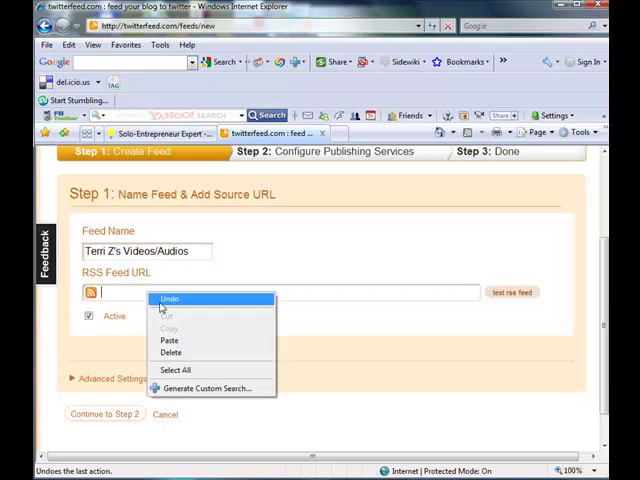
click(168, 340)
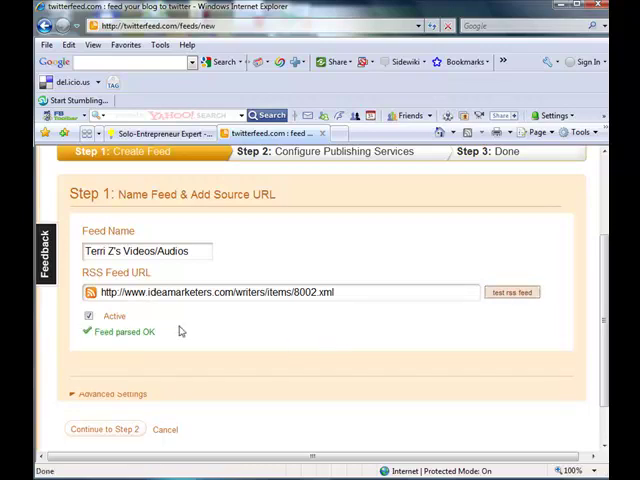
click(104, 428)
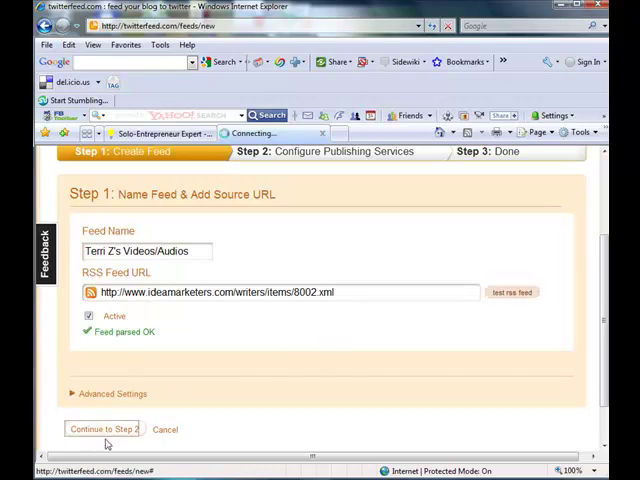
click(100, 428)
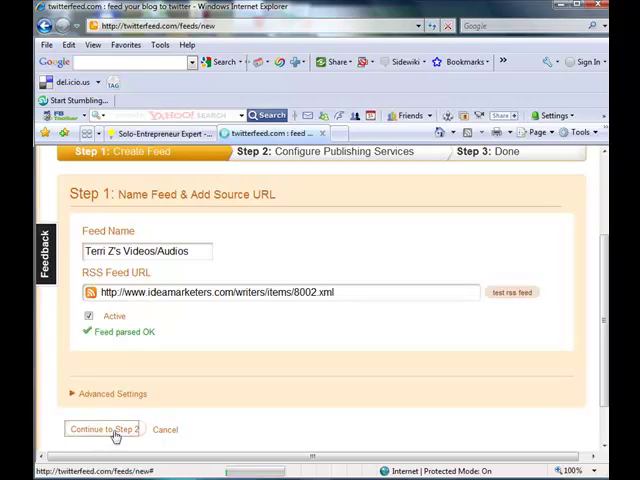
- Add Twitter as the publishing service using the already authenticated account and create the service
click(98, 428)
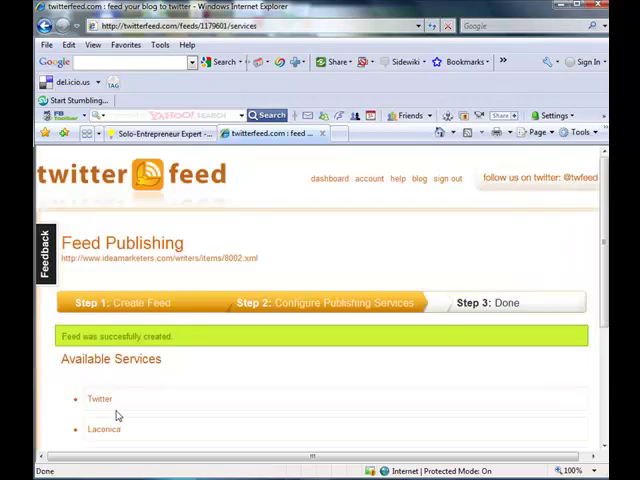
scroll(down, 3)
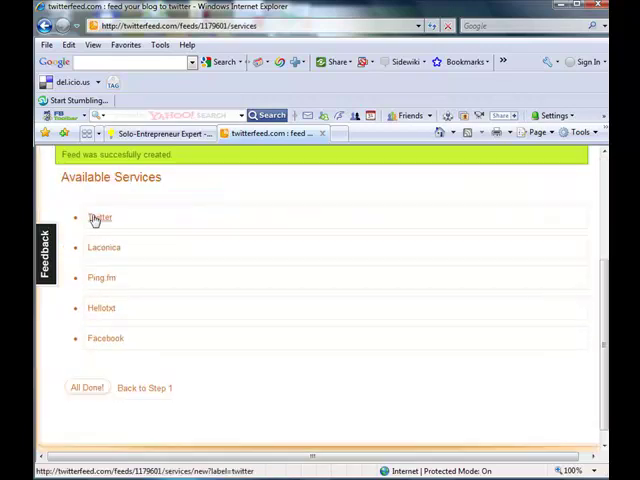
click(100, 216)
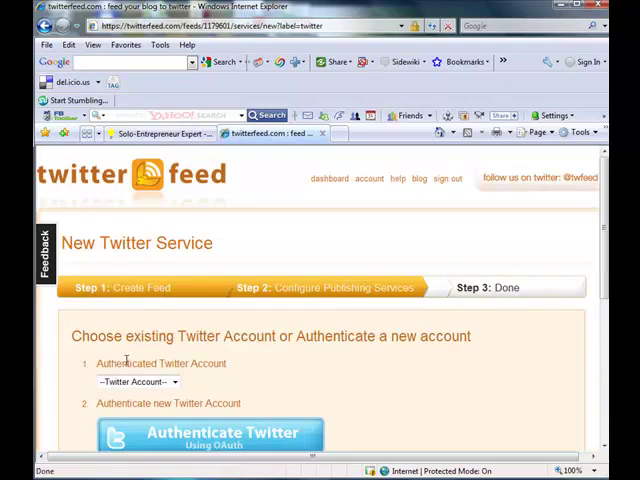
click(138, 382)
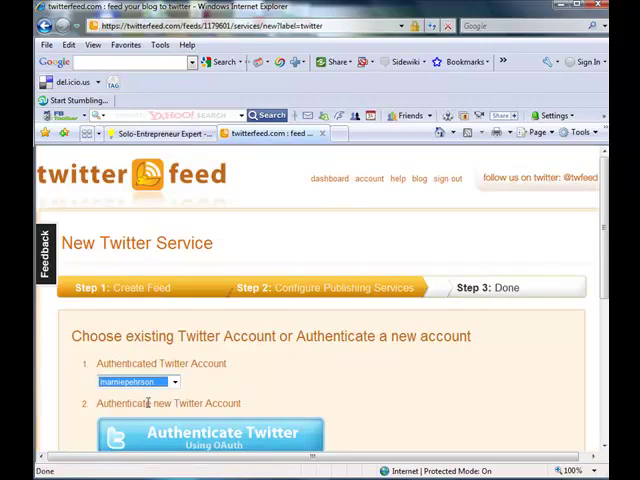
scroll(down, 3)
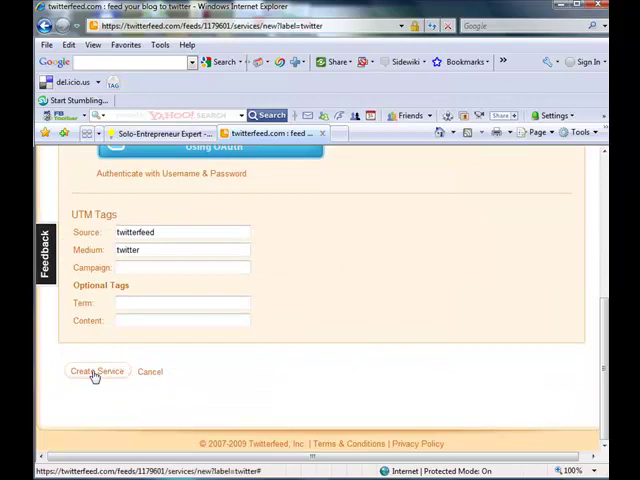
click(96, 372)
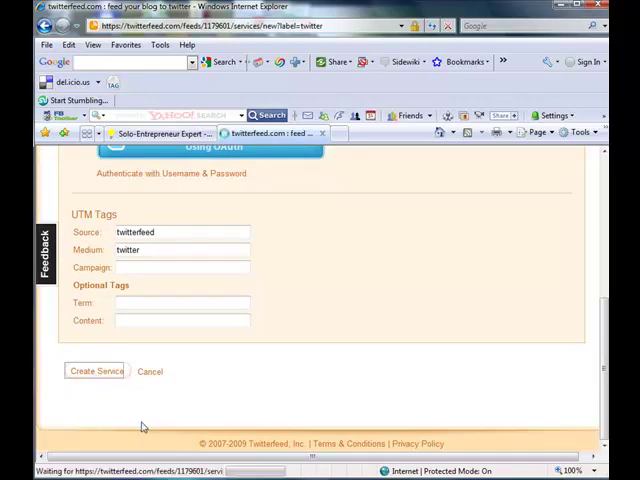
click(96, 372)
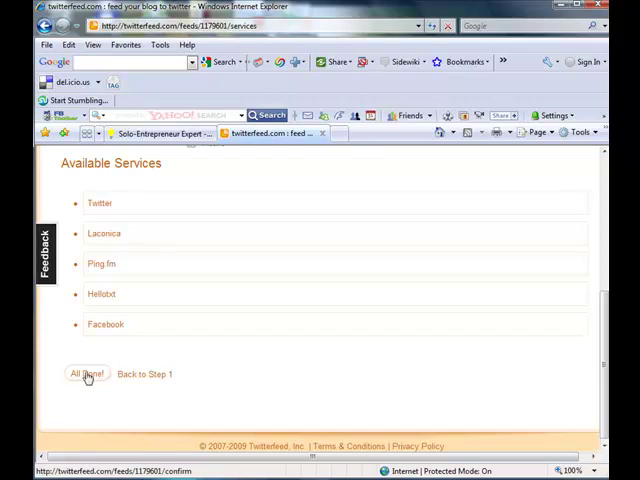
- Finish the feed, review the Congratulations page and go back to the dashboard
click(84, 372)
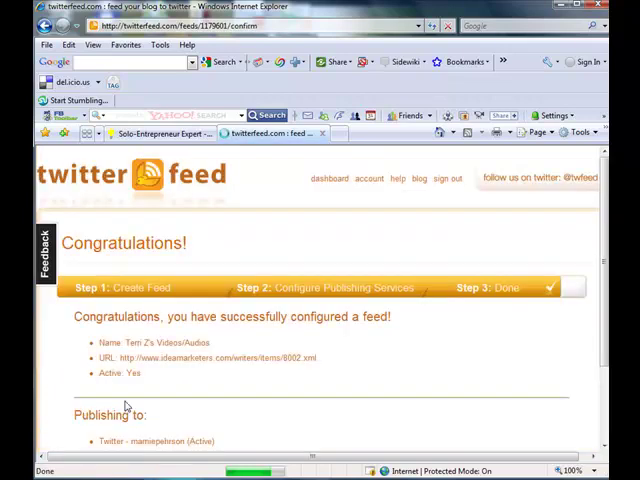
scroll(down, 3)
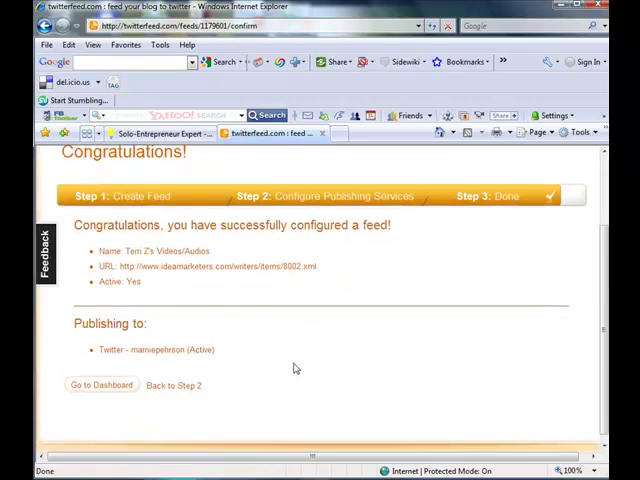
scroll(down, 3)
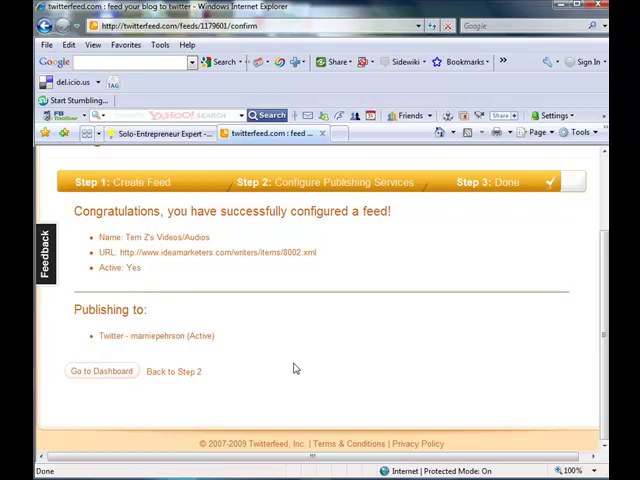
mouse_move(168, 276)
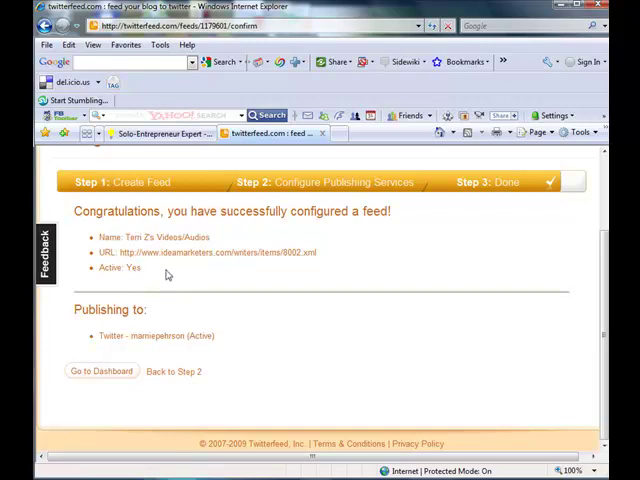
mouse_move(324, 332)
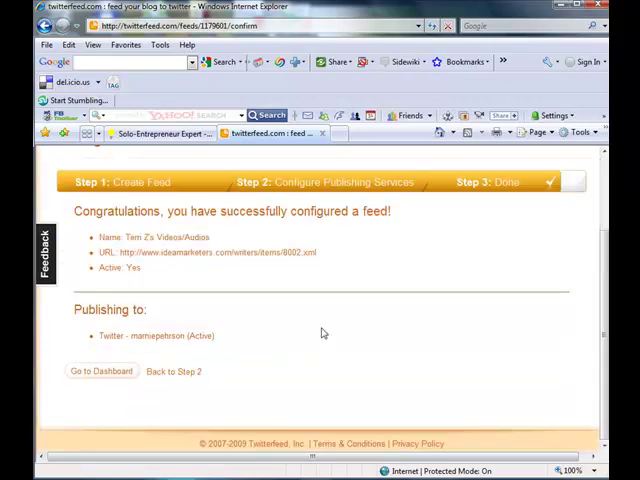
click(100, 372)
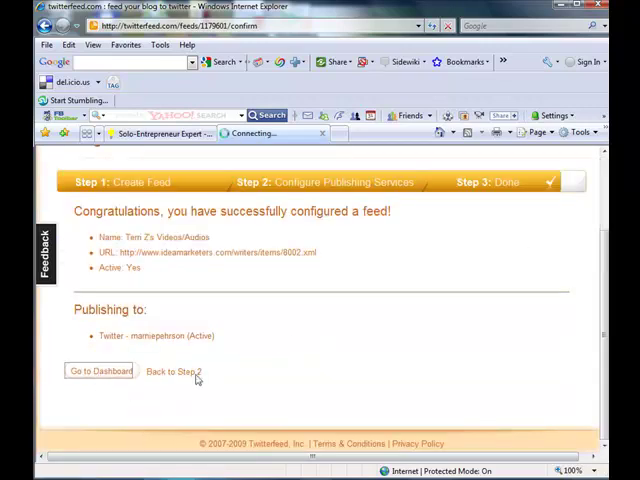
- On IdeaMarketers, search for writer Kathleen Gage and open her author profile
click(100, 372)
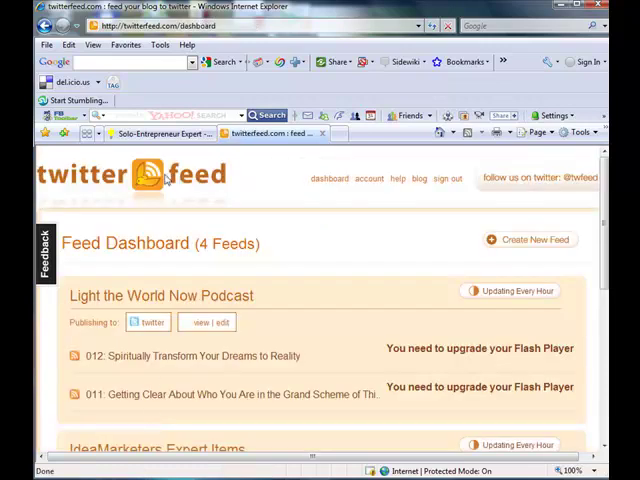
click(156, 132)
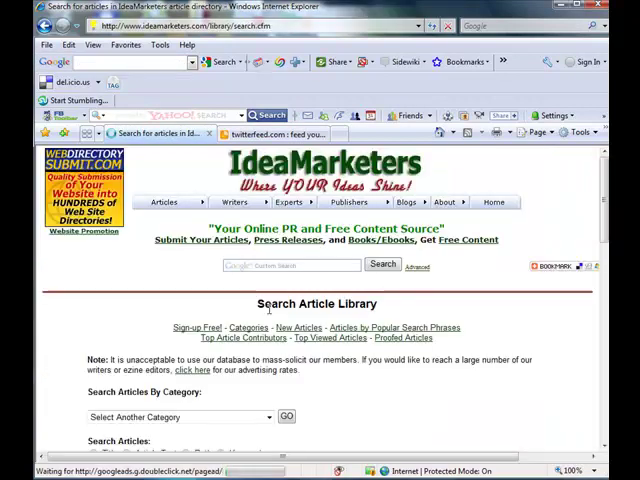
scroll(down, 3)
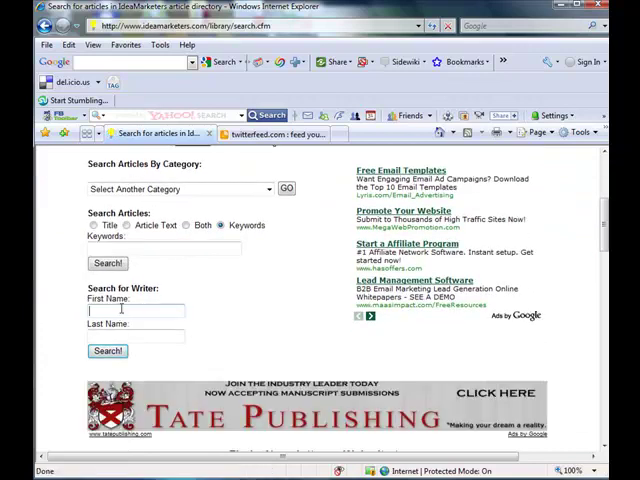
text(kathleen)
click(136, 336)
text(gage)
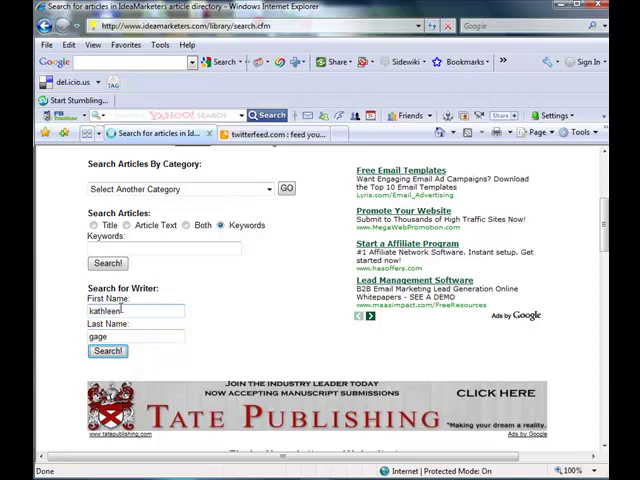
click(108, 352)
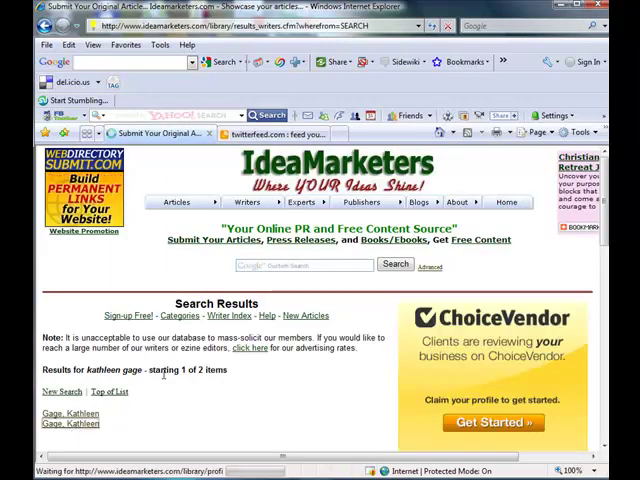
click(68, 412)
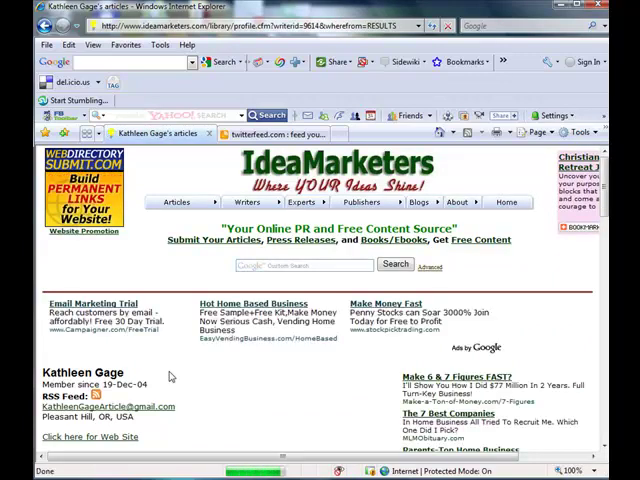
- Scroll to Kathleen Gage's RSS Feed link and copy its address
scroll(down, 3)
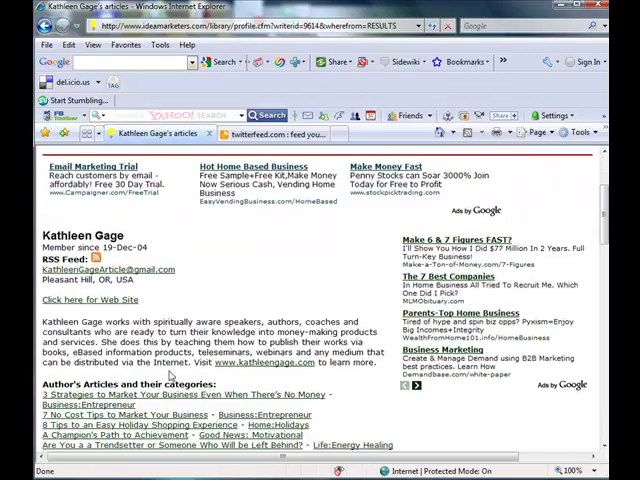
scroll(down, 3)
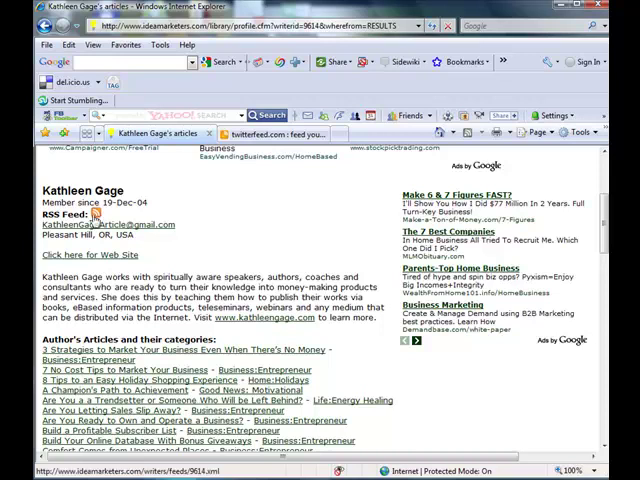
right_click(96, 212)
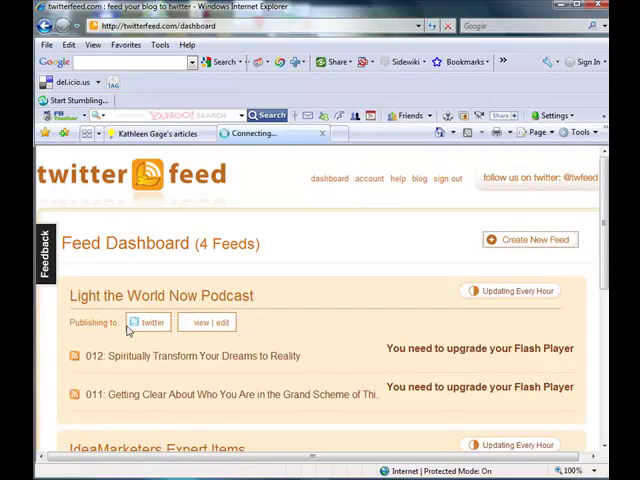
click(532, 240)
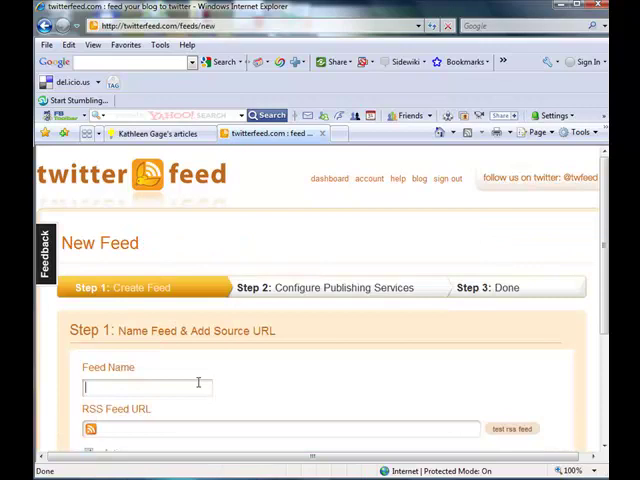
text(Kathleen Gage's Articles)
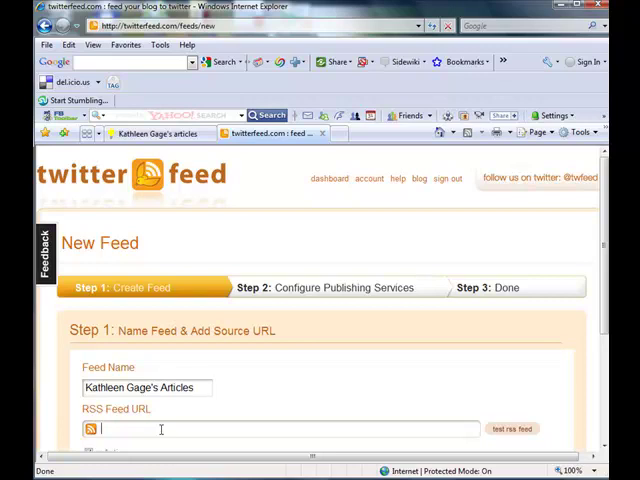
text(http://www.ideamarketers.com/writers/feeds/9614.xml)
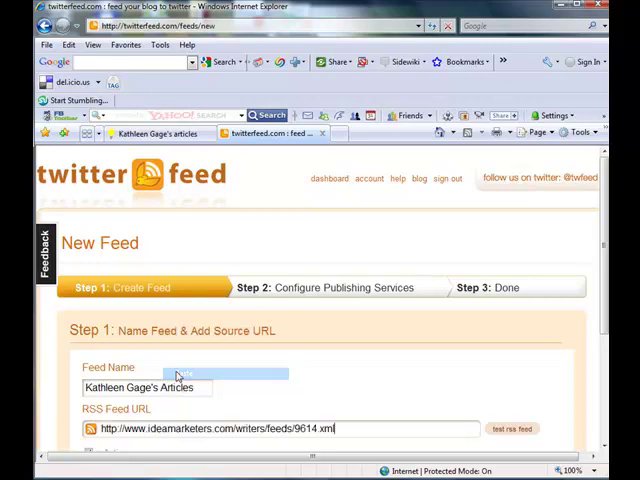
scroll(down, 3)
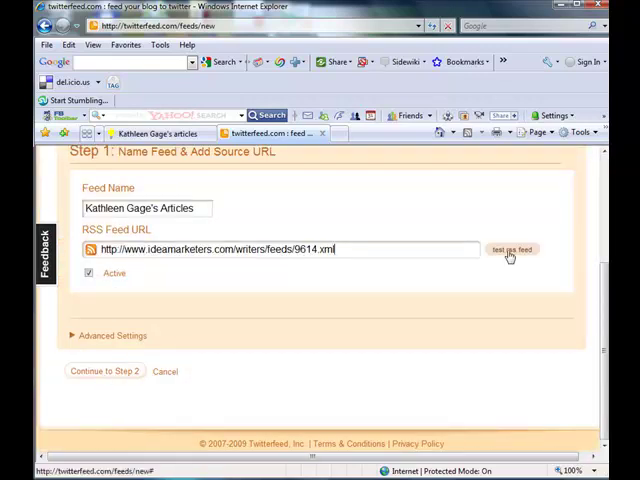
click(512, 250)
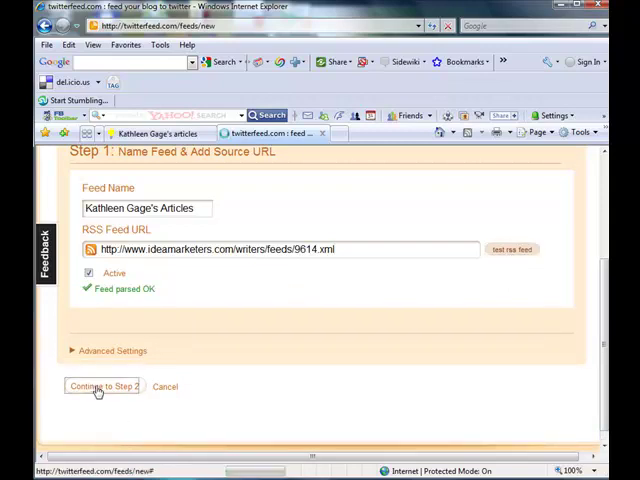
- Add Twitter as the publishing service using the already authenticated Twitter account
click(100, 386)
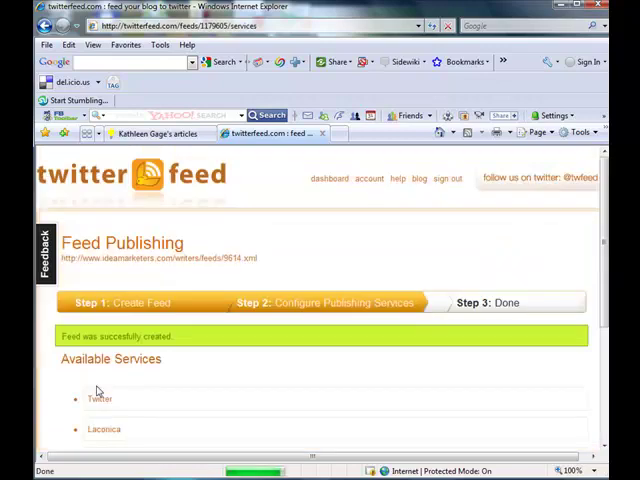
click(100, 400)
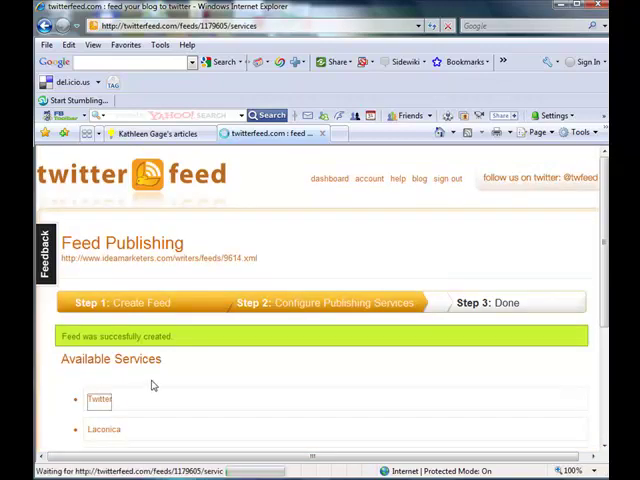
click(100, 400)
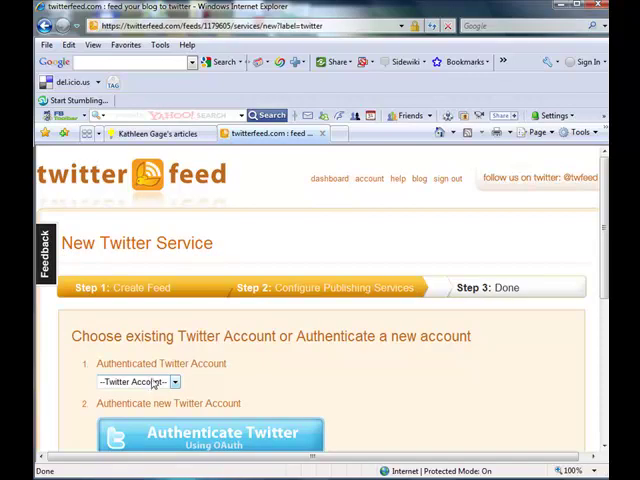
click(136, 382)
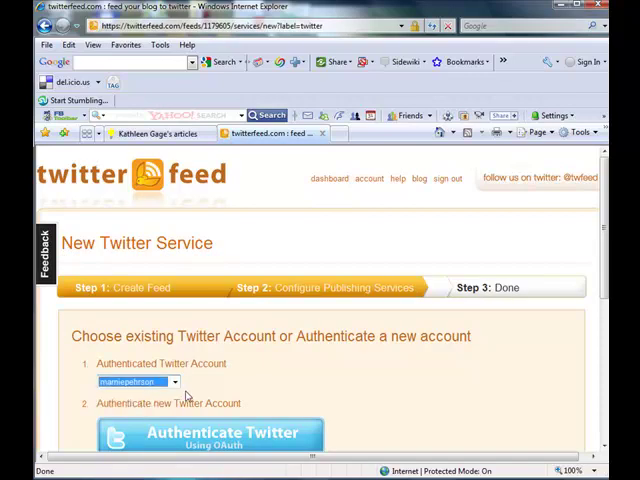
scroll(down, 3)
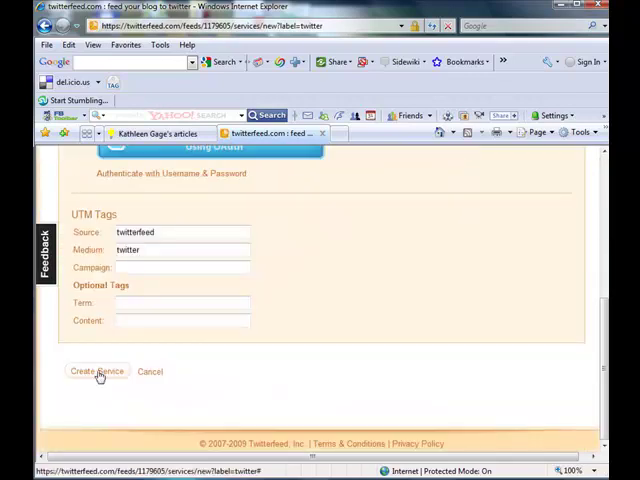
click(96, 372)
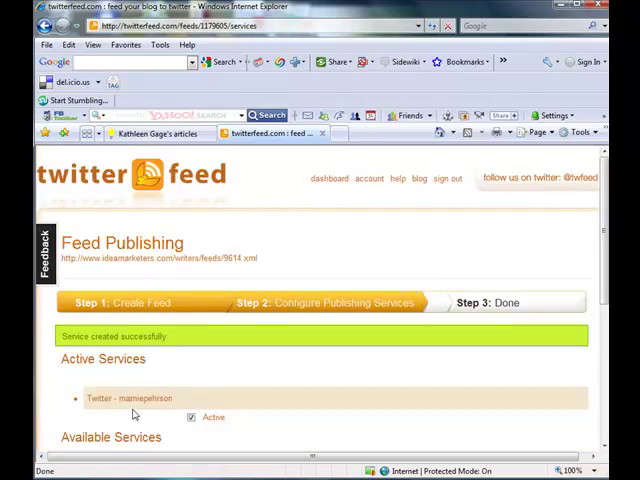
- Finish the Kathleen Gage's Articles feed setup, reaching the configuration success page
scroll(down, 3)
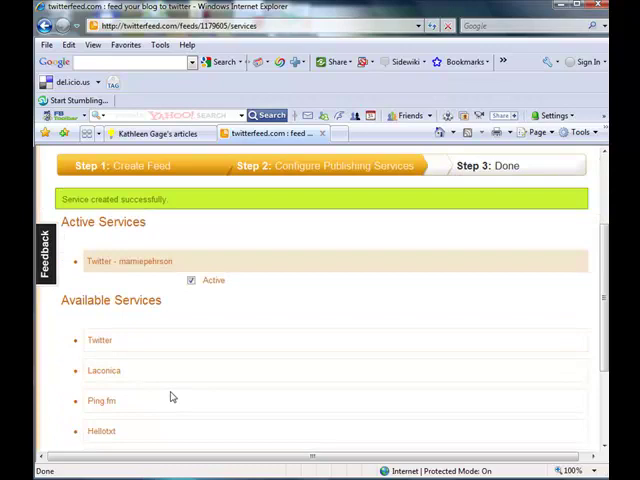
scroll(down, 3)
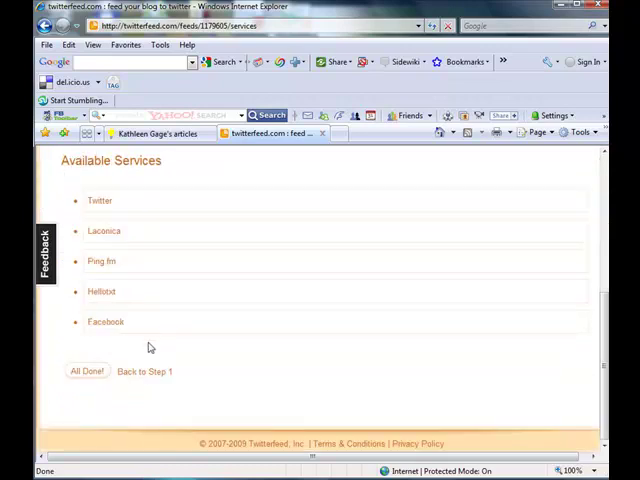
click(88, 372)
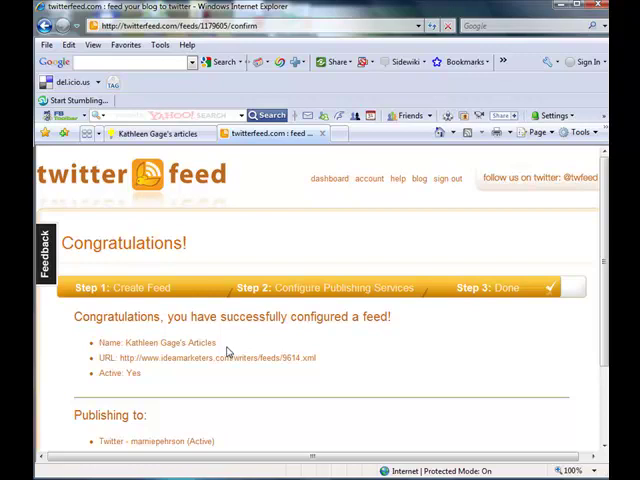
scroll(down, 3)
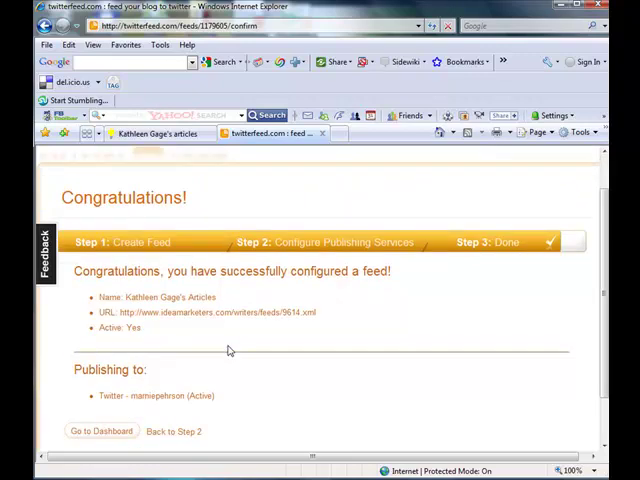